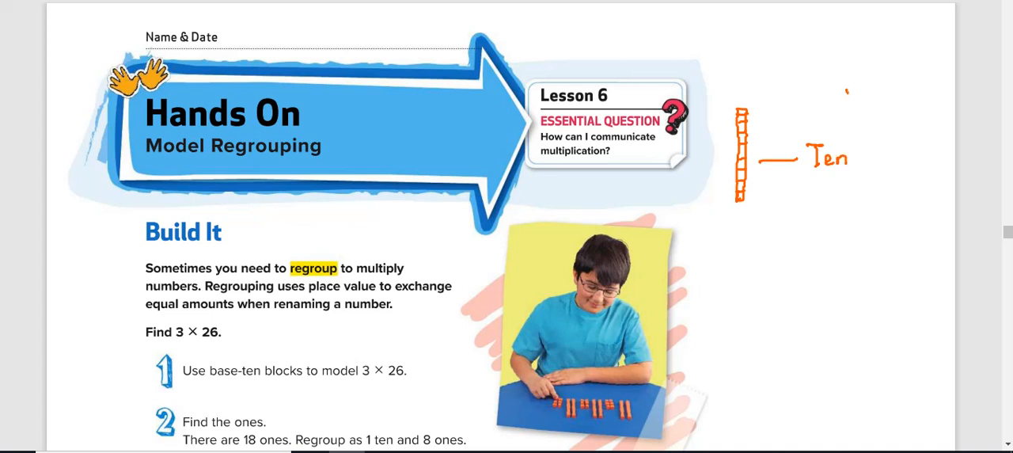
# Step: Sketch orange one cube, ten rod and hundred square labelled in the margin, and circle 3 and 26
pyautogui.moveTo(845, 94); pyautogui.dragTo(899, 92)
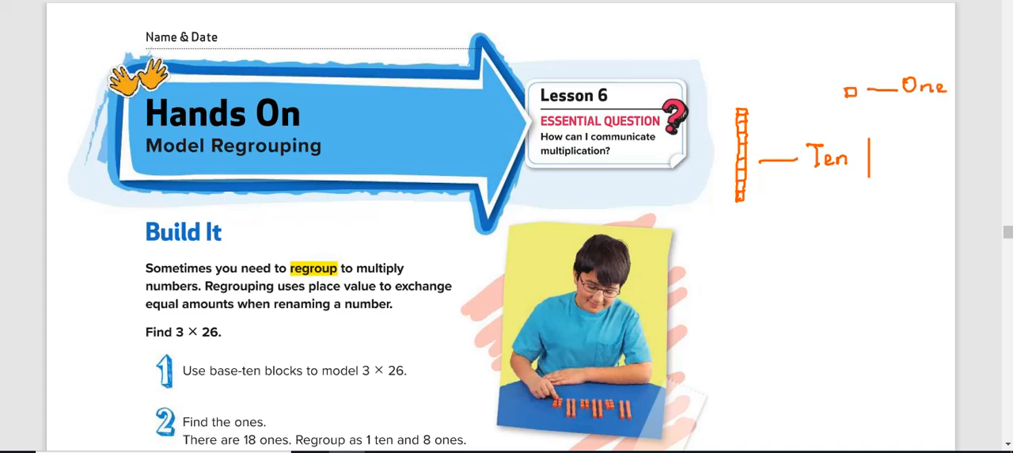
pyautogui.moveTo(874, 146); pyautogui.dragTo(937, 186)
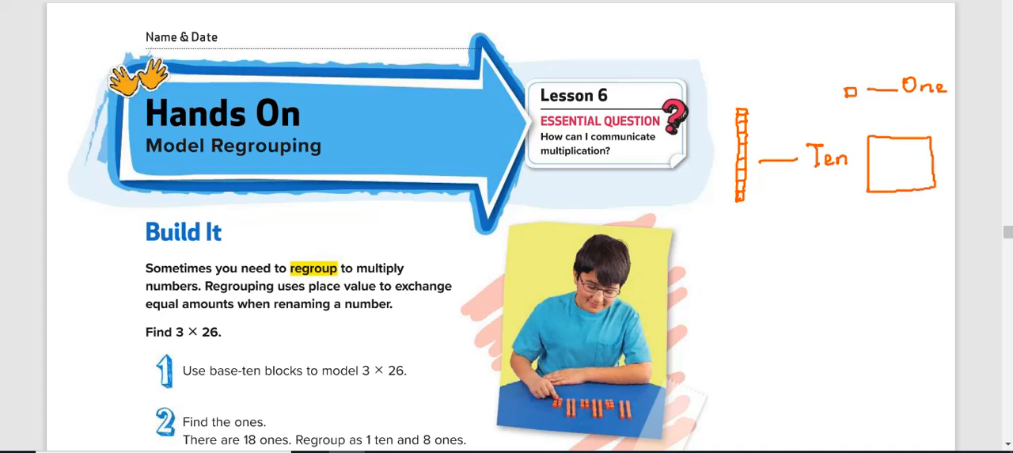
pyautogui.write('hundred')
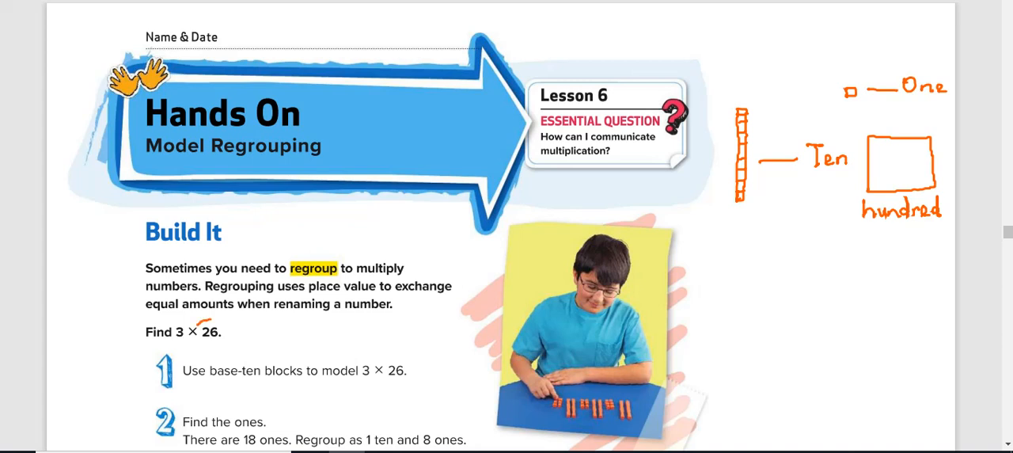
pyautogui.moveTo(203, 323); pyautogui.dragTo(213, 335)
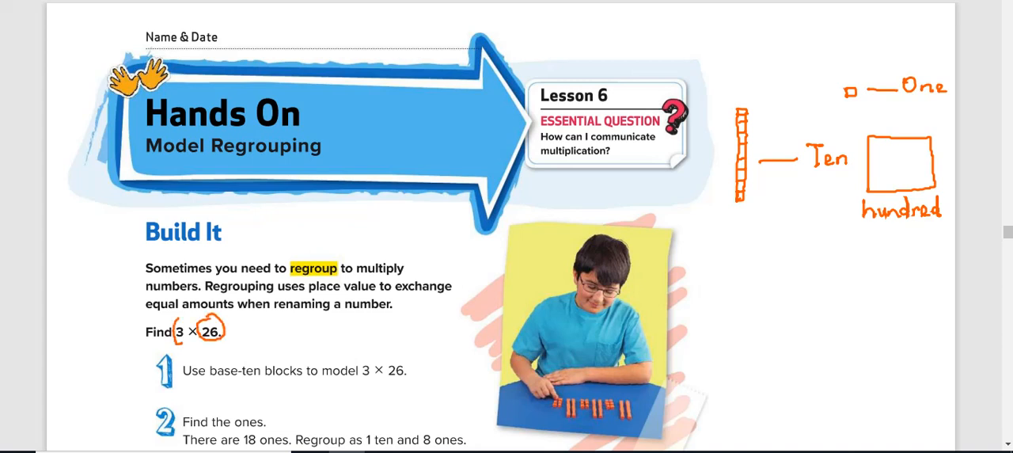
# Step: Write 26 × 3 large in the margin, split 26 into 20 and 6, and circle the 6 and 3
pyautogui.scroll(-3)
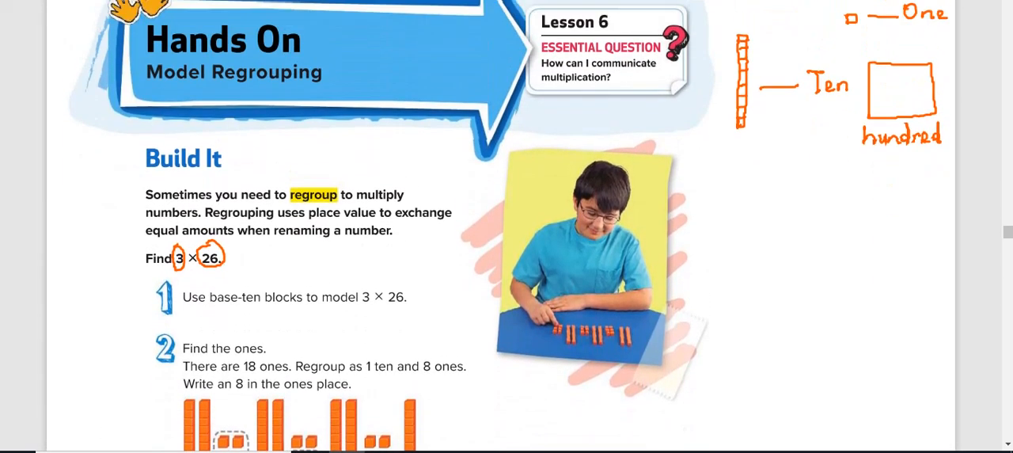
pyautogui.scroll(-3)
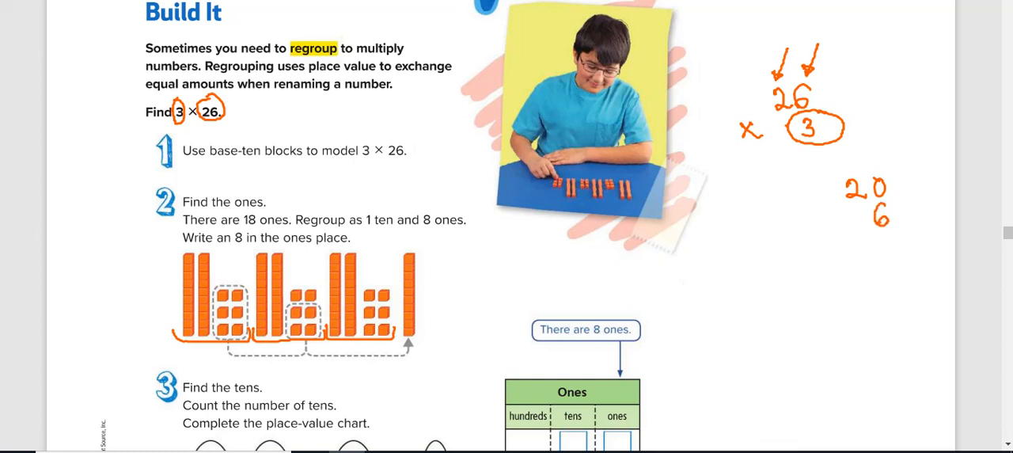
pyautogui.moveTo(180, 253); pyautogui.dragTo(174, 317)
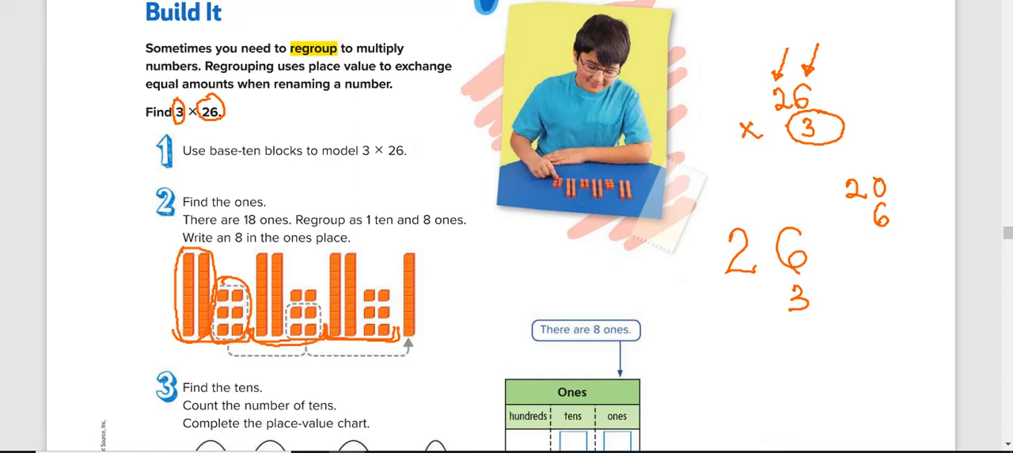
pyautogui.moveTo(794, 285); pyautogui.dragTo(799, 308)
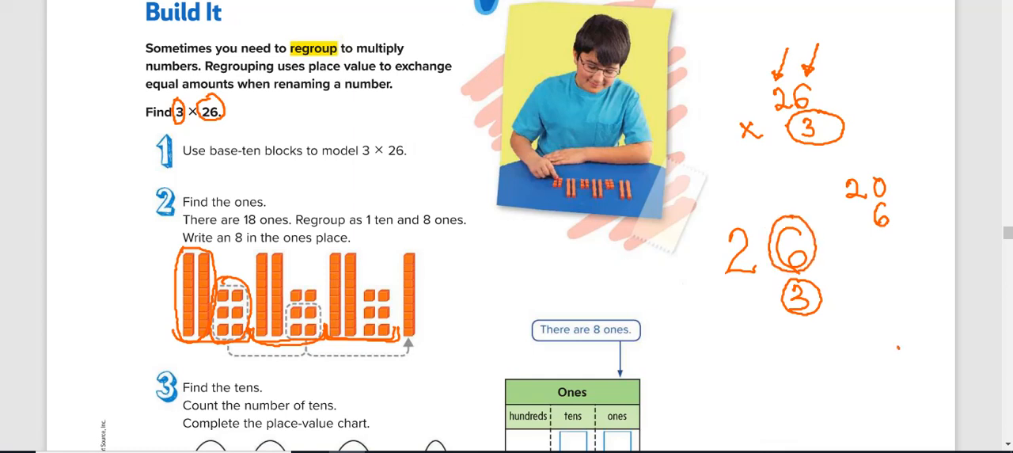
# Step: Write 18, then circle the groups of ones in blue and regroup 18 as 10 and 8
pyautogui.write('18')
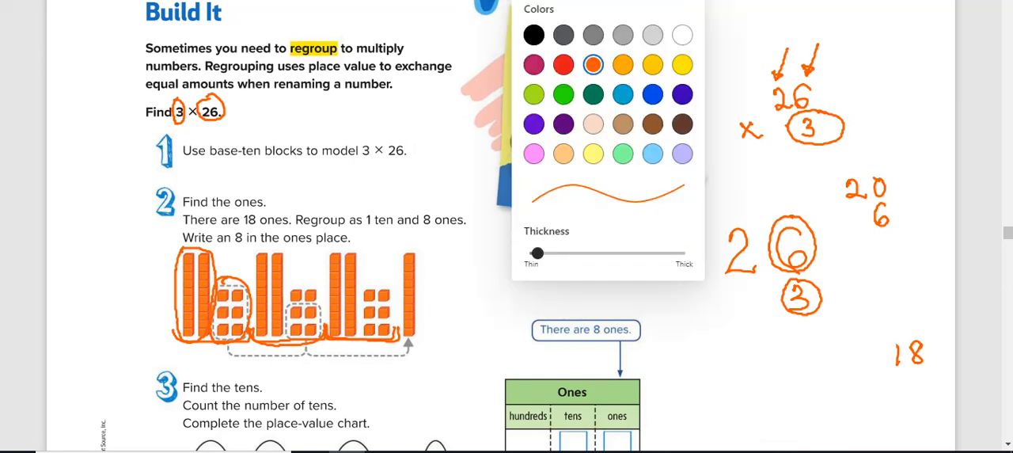
pyautogui.click(652, 93)
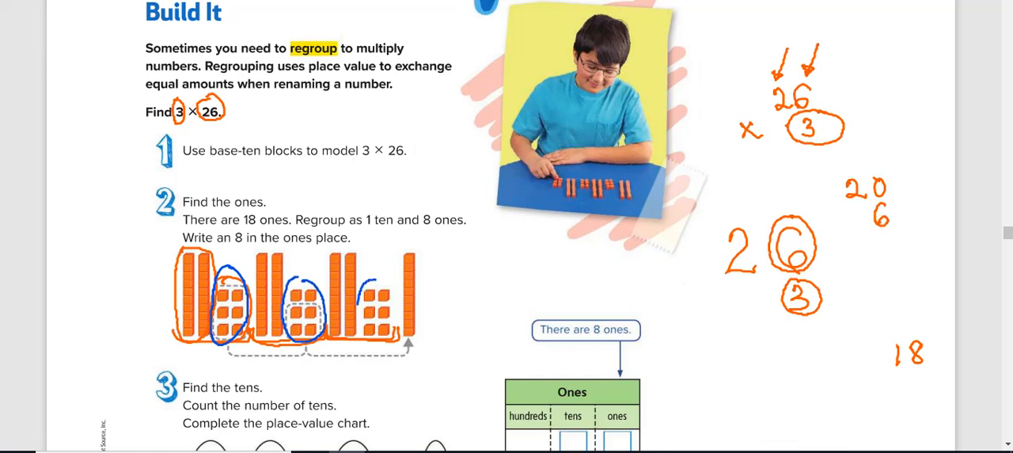
pyautogui.moveTo(372, 269); pyautogui.dragTo(380, 333)
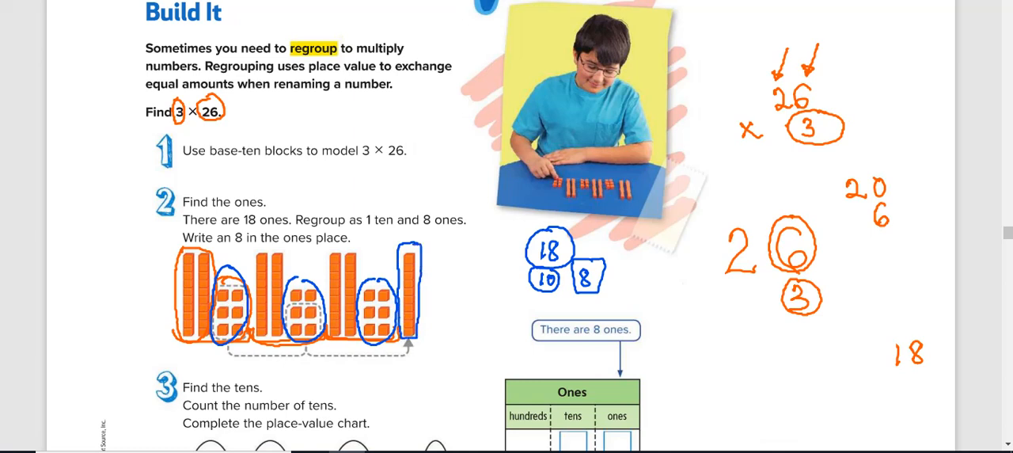
# Step: Ink 8 in the ones box, outline the tens rods in green and write 70 beside them
pyautogui.scroll(-3)
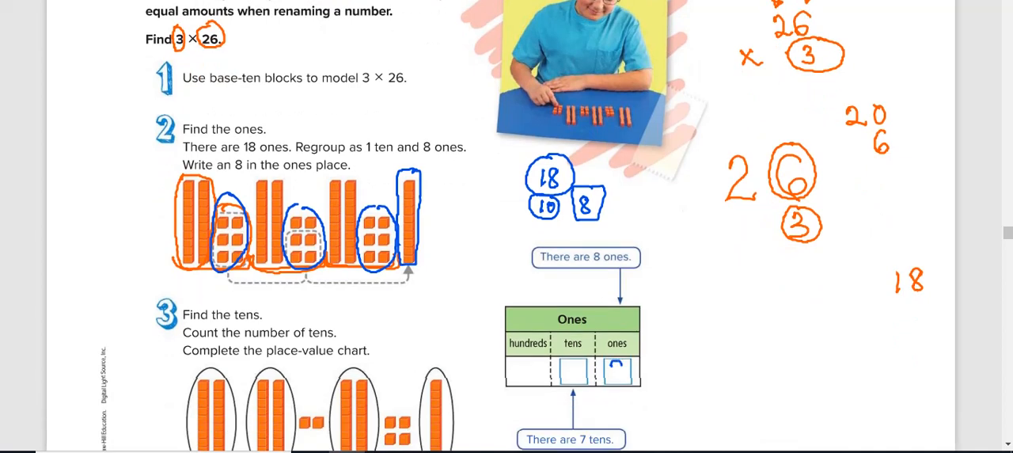
pyautogui.write('8')
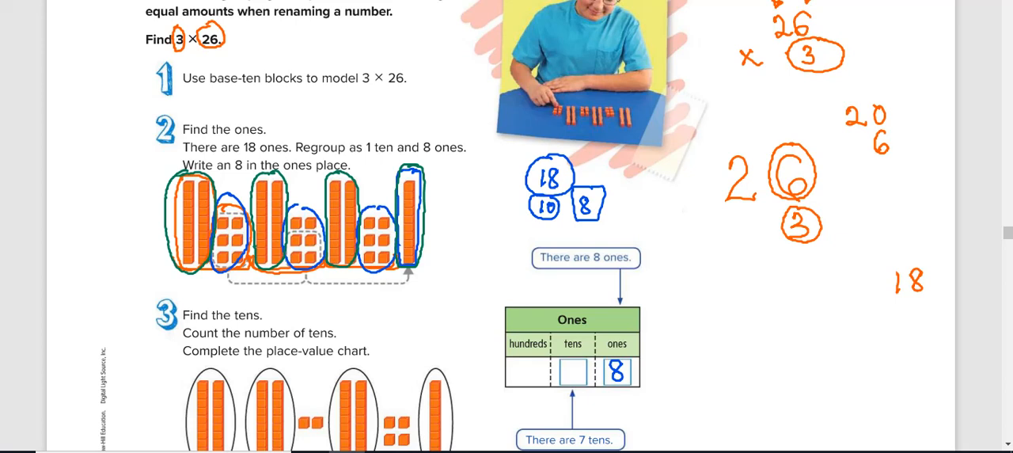
pyautogui.write('70')
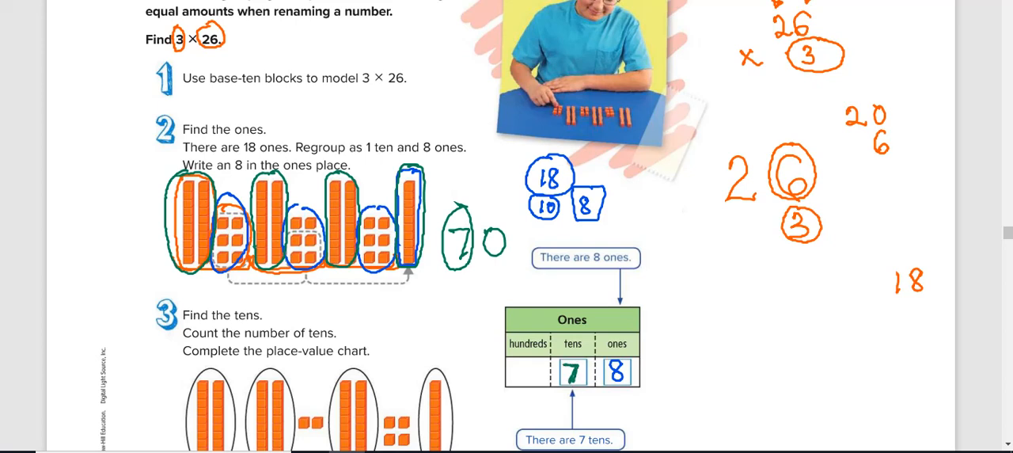
# Step: Fill the chart with 7 tens and 8 ones and write 3 × 26 = 78 in the answer blank
pyautogui.scroll(-3)
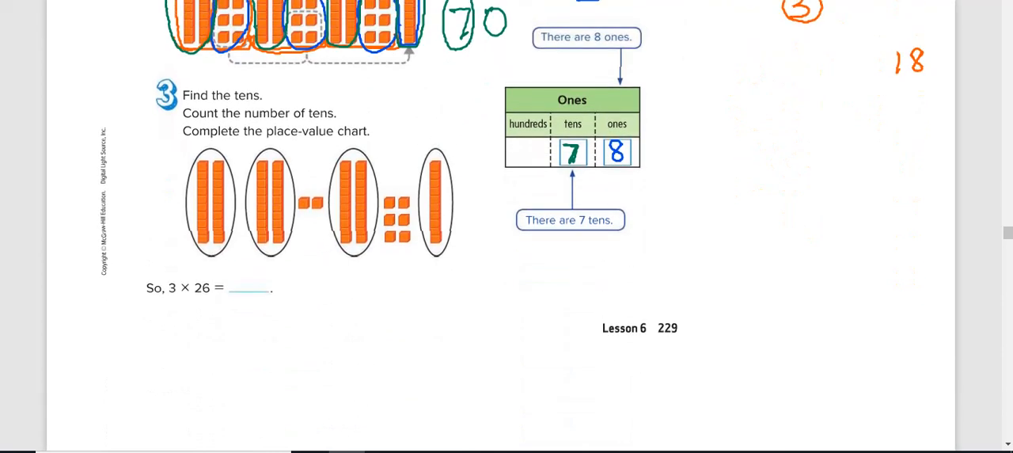
pyautogui.write('78')
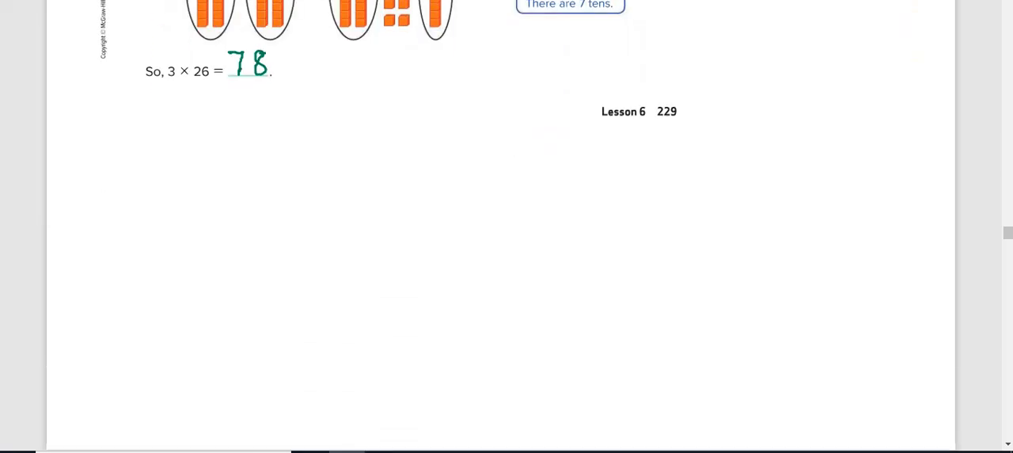
pyautogui.scroll(-3)
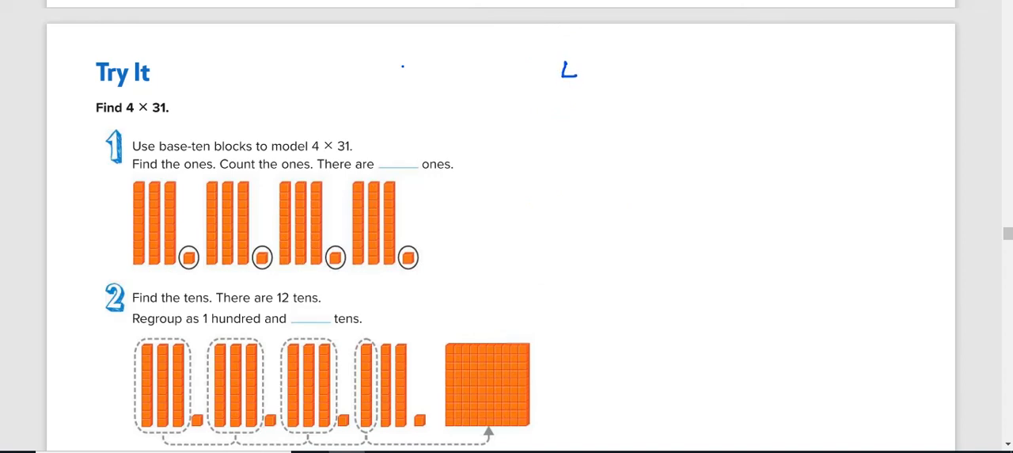
# Step: Write 4 × 31 in blue on the Try It page and draw arrows beneath the first block group
pyautogui.moveTo(562, 76); pyautogui.dragTo(662, 76)
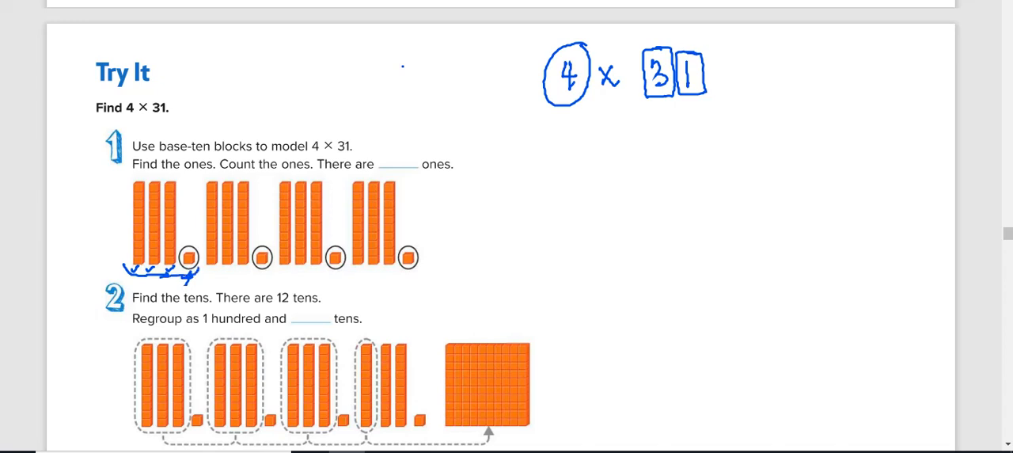
pyautogui.moveTo(193, 272); pyautogui.dragTo(278, 268)
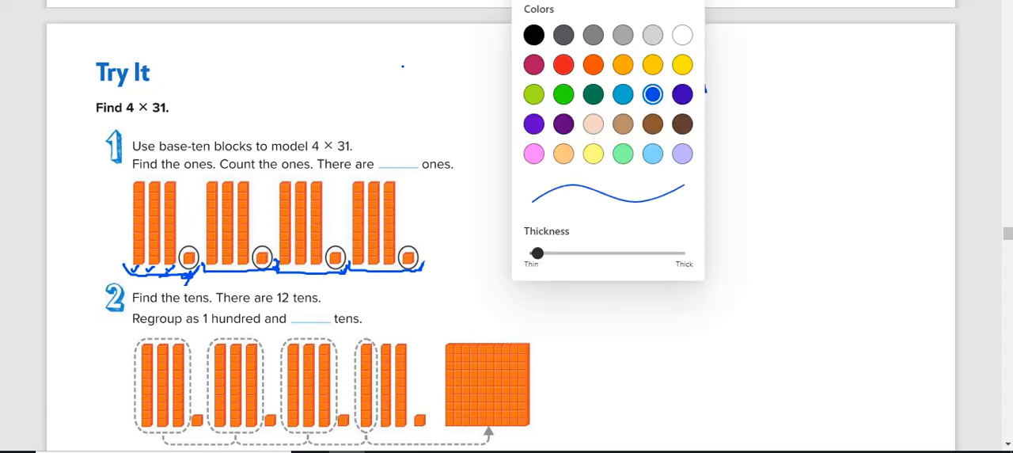
# Step: Circle the four single cubes in green, link them by arrows, and write 4 in the ones blank
pyautogui.click(592, 93)
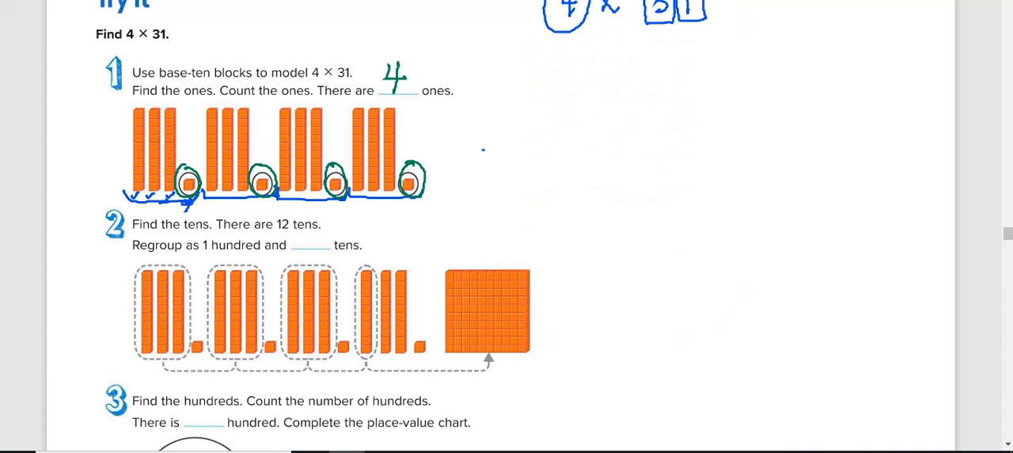
# Step: Circle the groups of tens rods, label them 30 each and total them as 120
pyautogui.moveTo(135, 258); pyautogui.dragTo(127, 336)
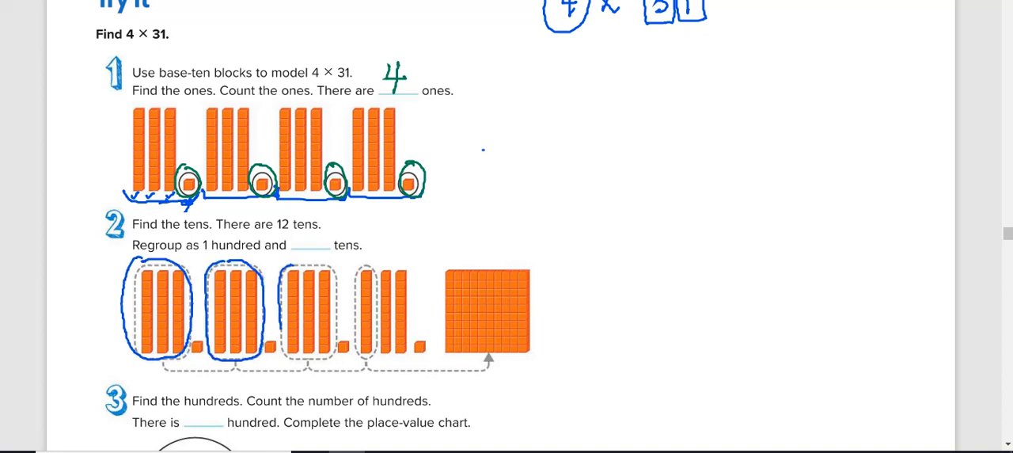
pyautogui.moveTo(284, 269); pyautogui.dragTo(309, 356)
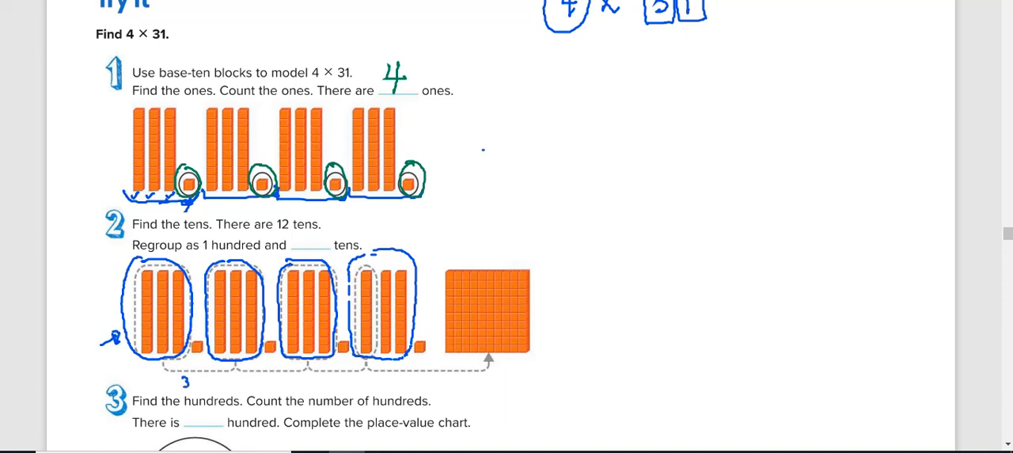
pyautogui.write('30')
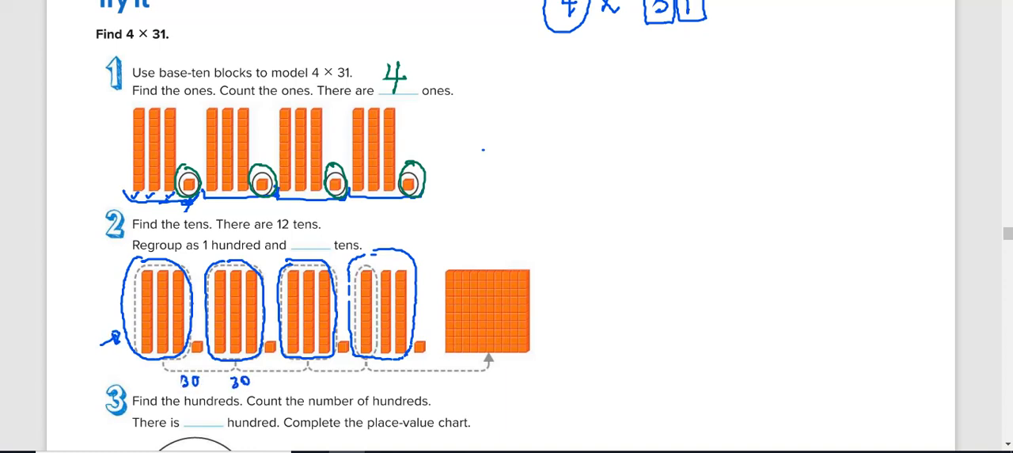
pyautogui.write('30')
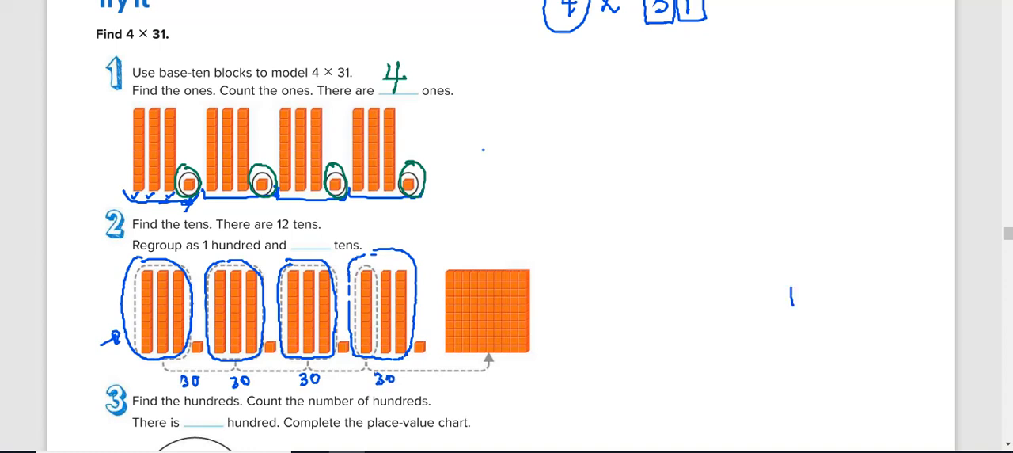
pyautogui.write('120')
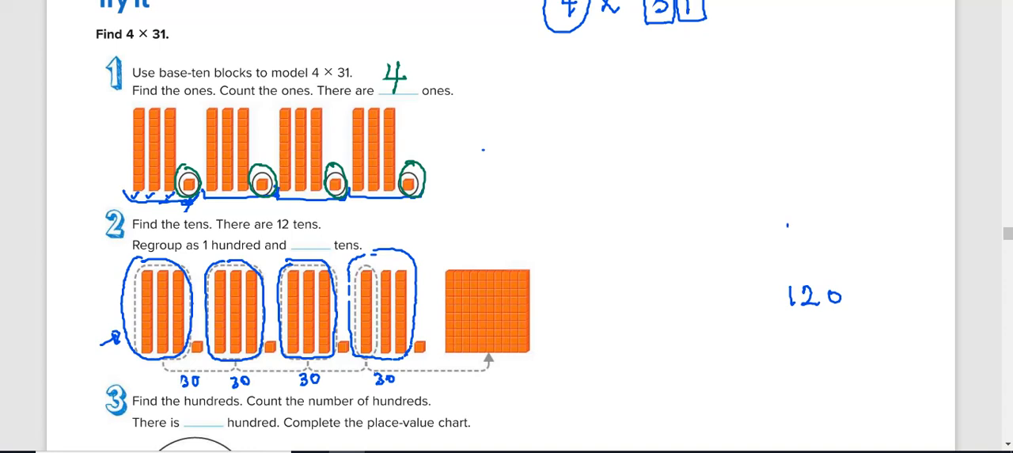
pyautogui.moveTo(785, 225); pyautogui.dragTo(780, 276)
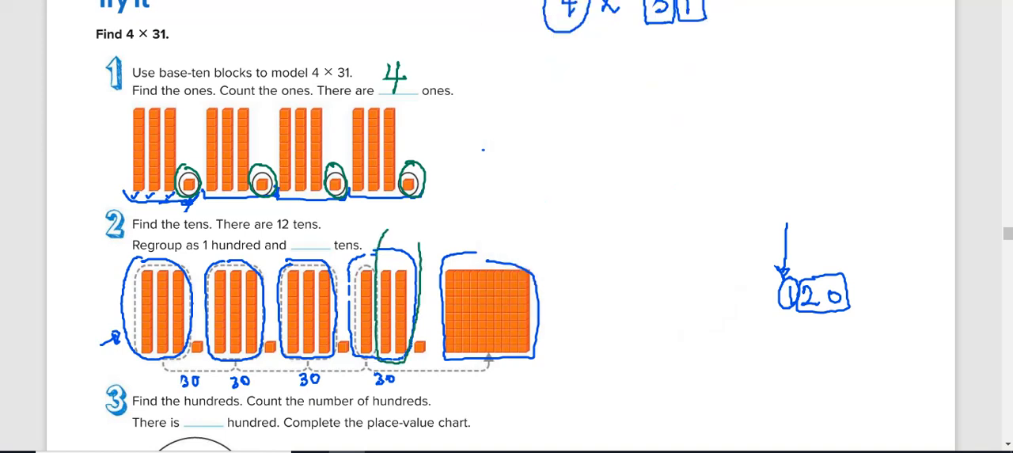
# Step: Circle the fourth tens group, regroup 12 tens and write 2 in the tens blank
pyautogui.moveTo(383, 237); pyautogui.dragTo(383, 364)
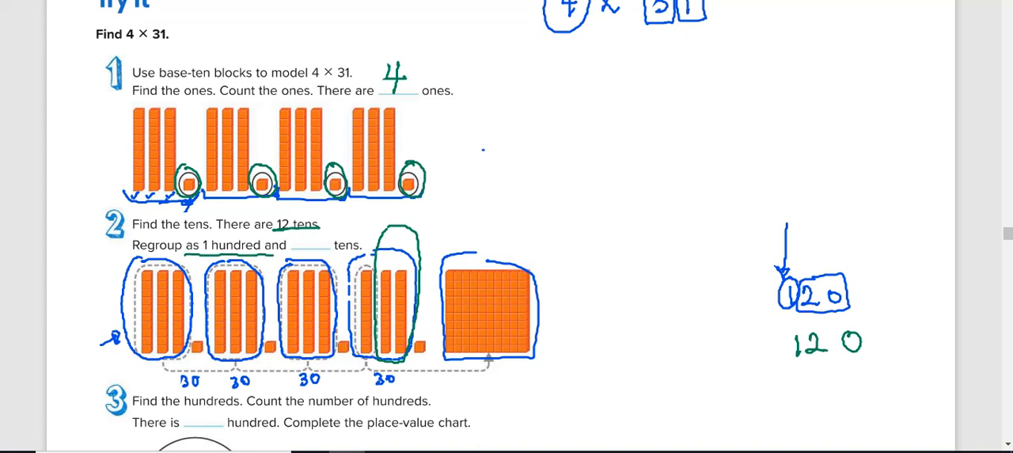
pyautogui.write('12')
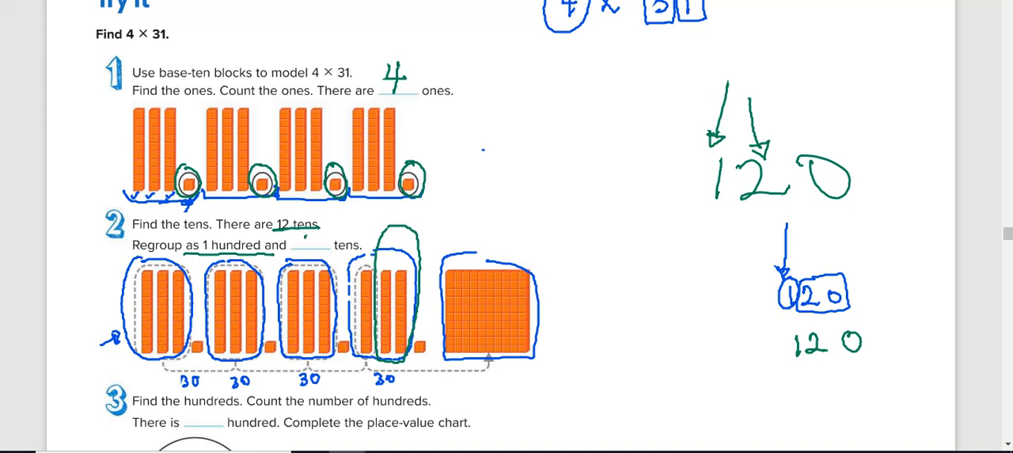
pyautogui.write('2')
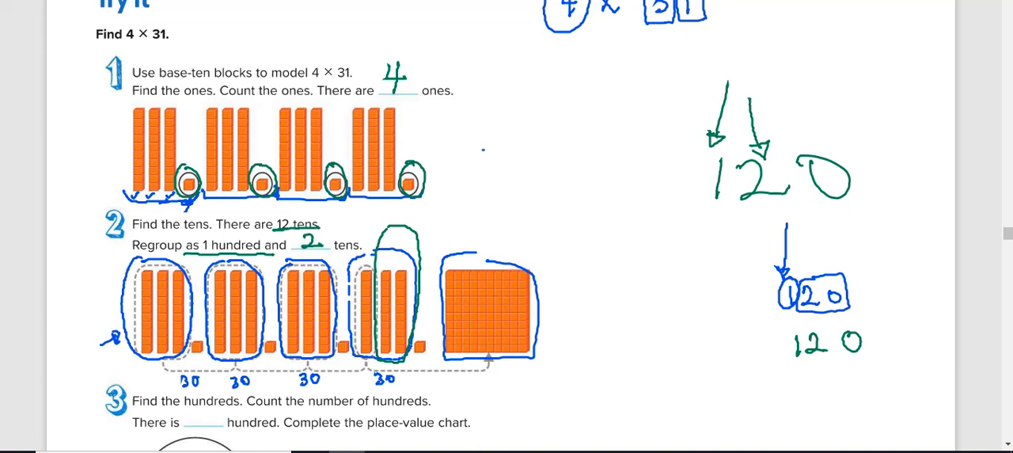
pyautogui.scroll(-3)
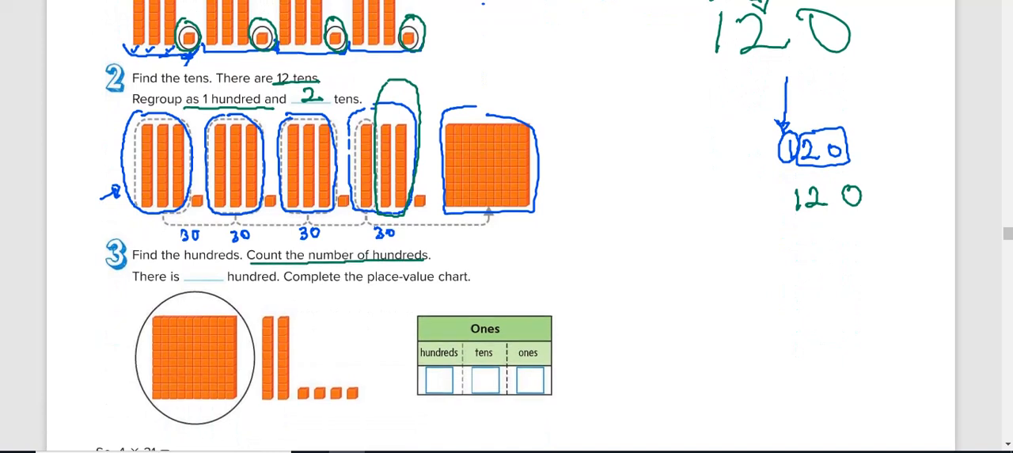
# Step: Draw arrows to the hundred block and write 1 in the hundreds blank
pyautogui.moveTo(567, 49); pyautogui.dragTo(529, 110)
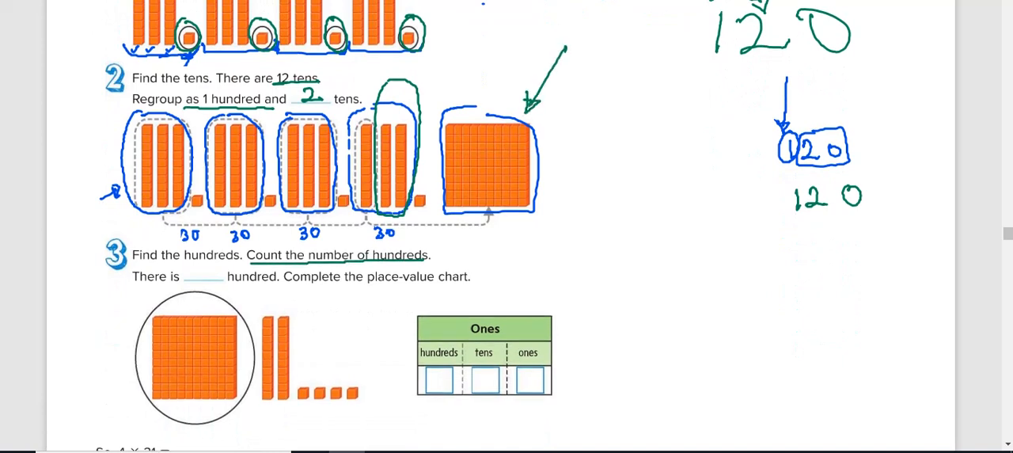
pyautogui.write('1')
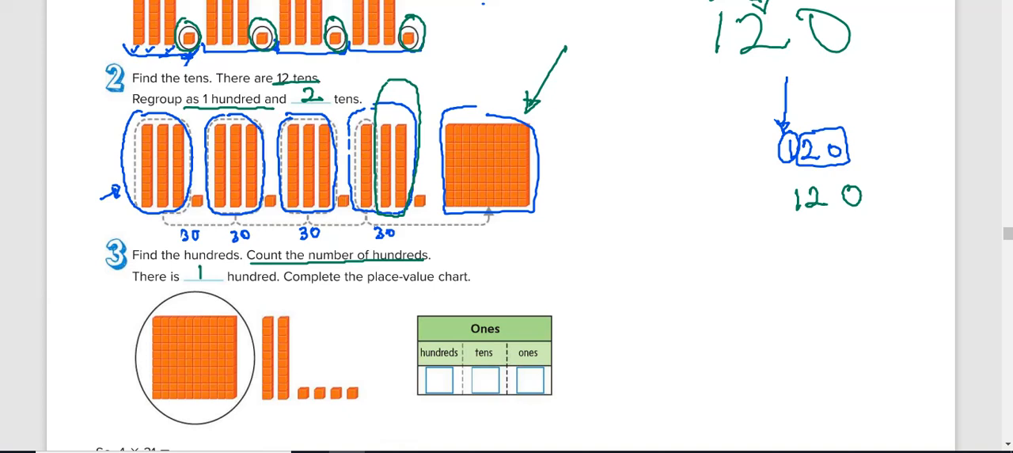
pyautogui.moveTo(79, 388); pyautogui.dragTo(130, 372)
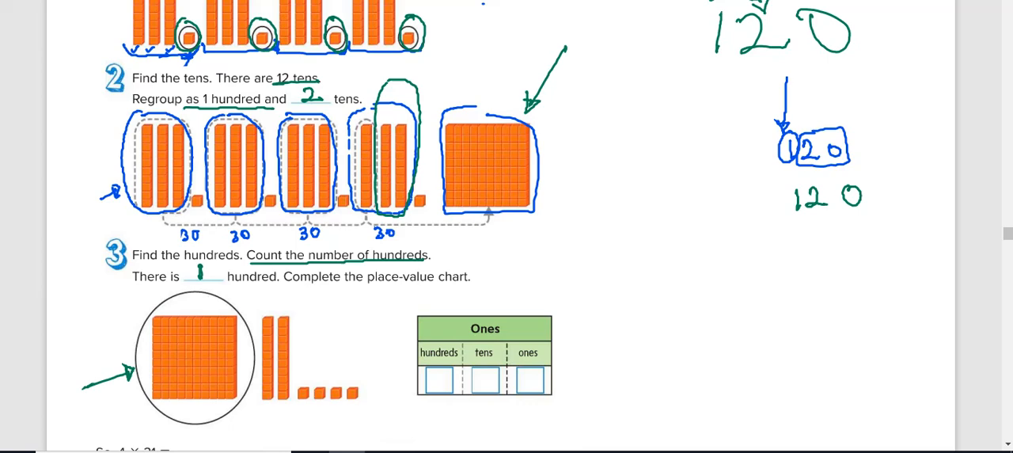
pyautogui.scroll(-3)
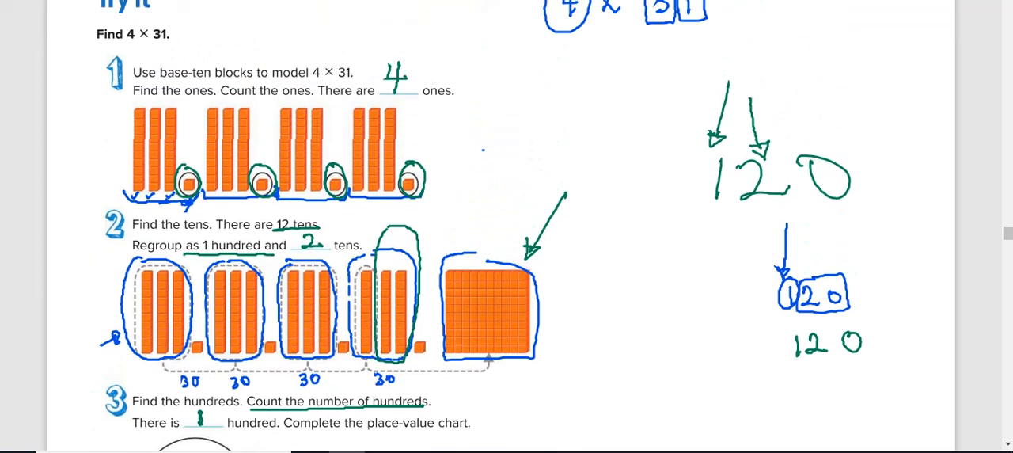
# Step: Fill the place-value chart with 1 hundred, 2 tens, 4 ones and write 4 × 31 = 124
pyautogui.scroll(-3)
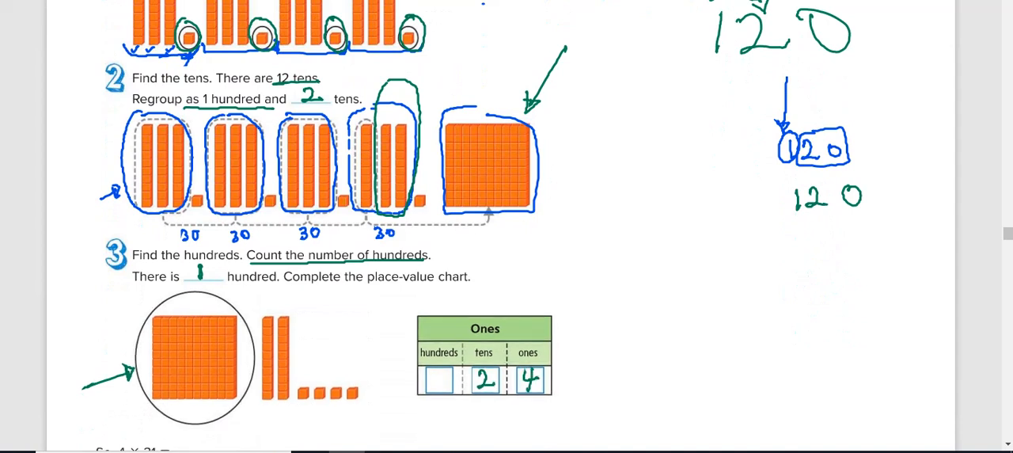
pyautogui.write('1')
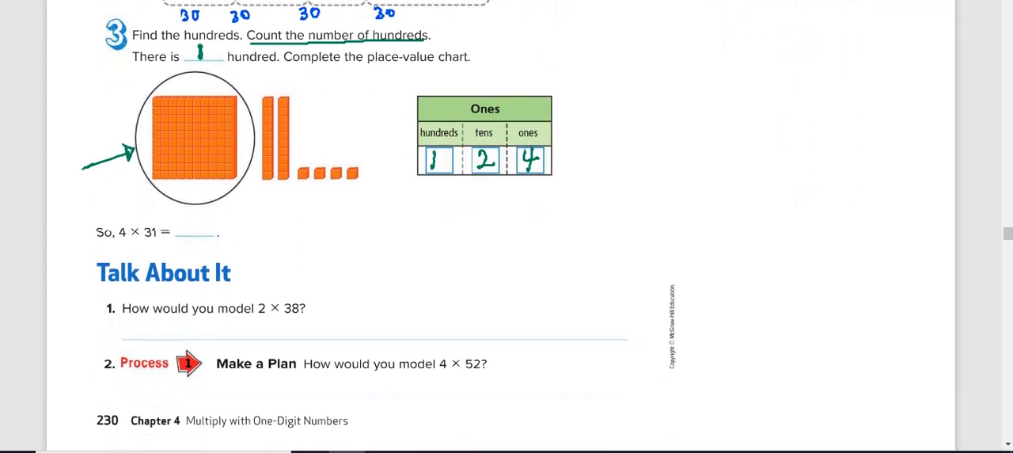
pyautogui.write('124')
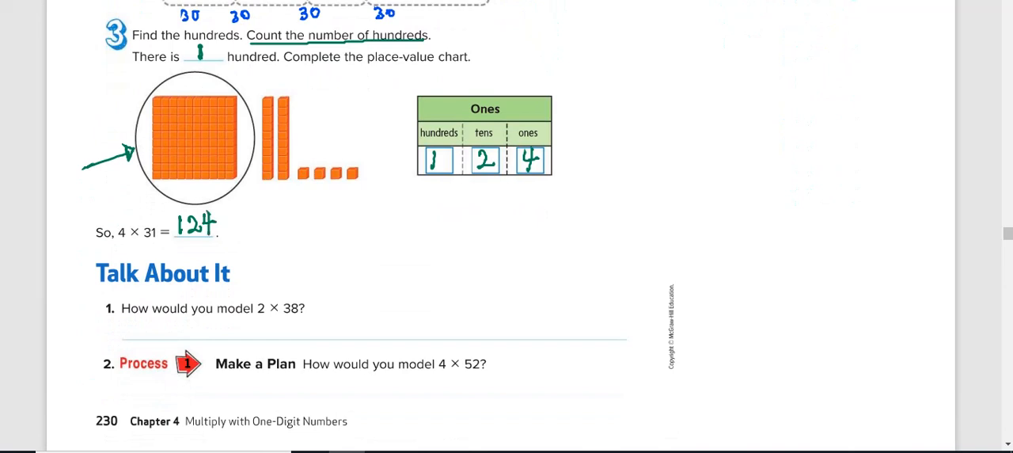
pyautogui.scroll(-3)
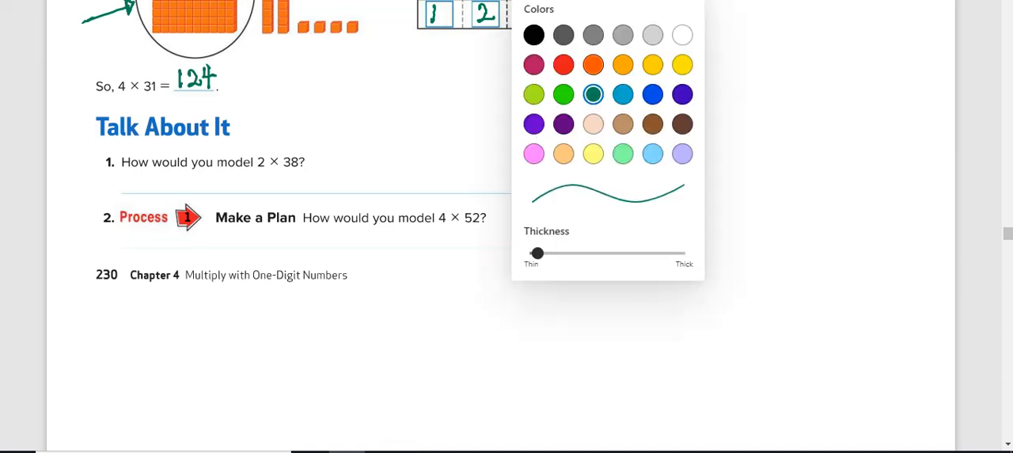
# Step: In orange, circle 2 and 38 and handwrite 'Model 2 groups of 3 tens and 8 ones' for question 1
pyautogui.click(592, 64)
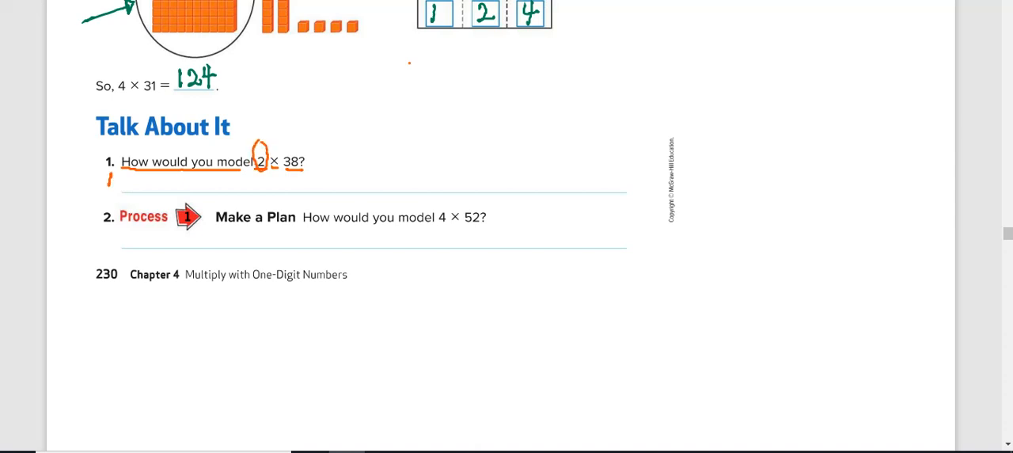
pyautogui.write('Mod.')
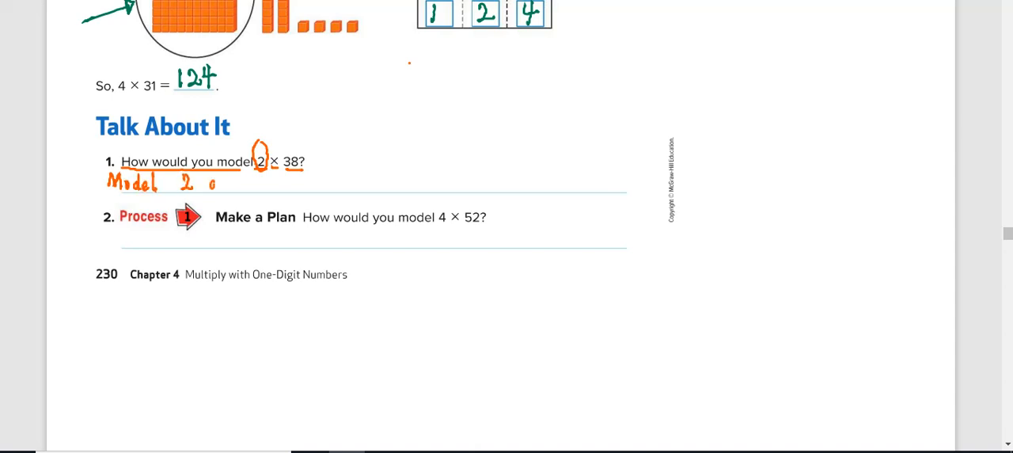
pyautogui.write('groups of')
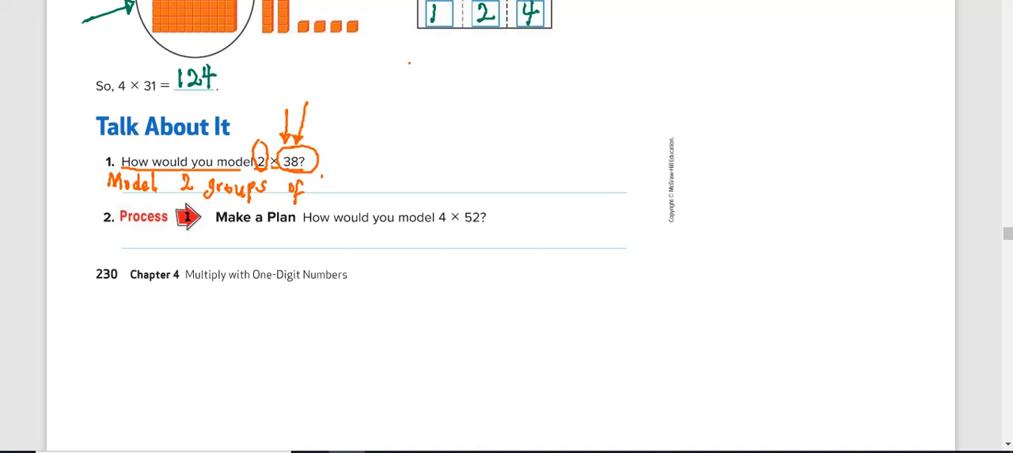
pyautogui.write('3 t.')
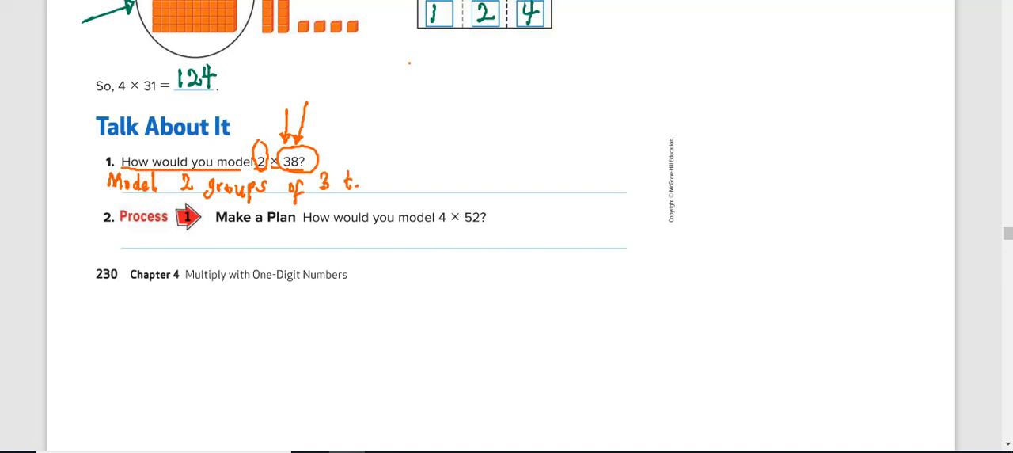
pyautogui.write('ens and 8 ones')
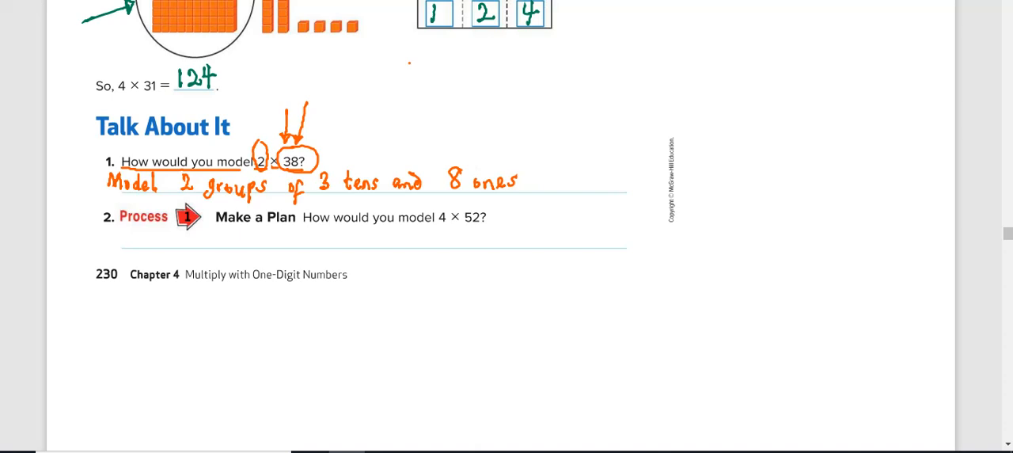
# Step: Draw an arrow to the margin and sketch the first group of three tens rods with eight ones
pyautogui.moveTo(537, 168); pyautogui.dragTo(653, 110)
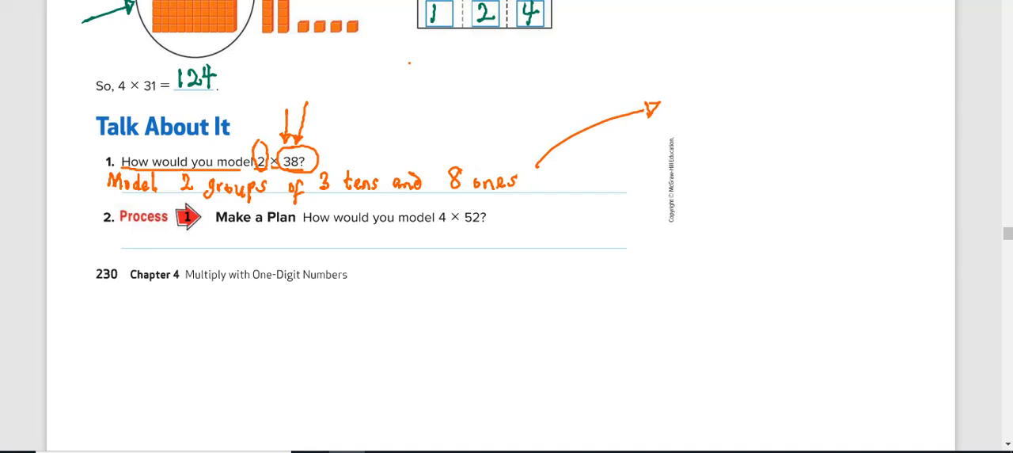
pyautogui.moveTo(690, 49); pyautogui.dragTo(689, 130)
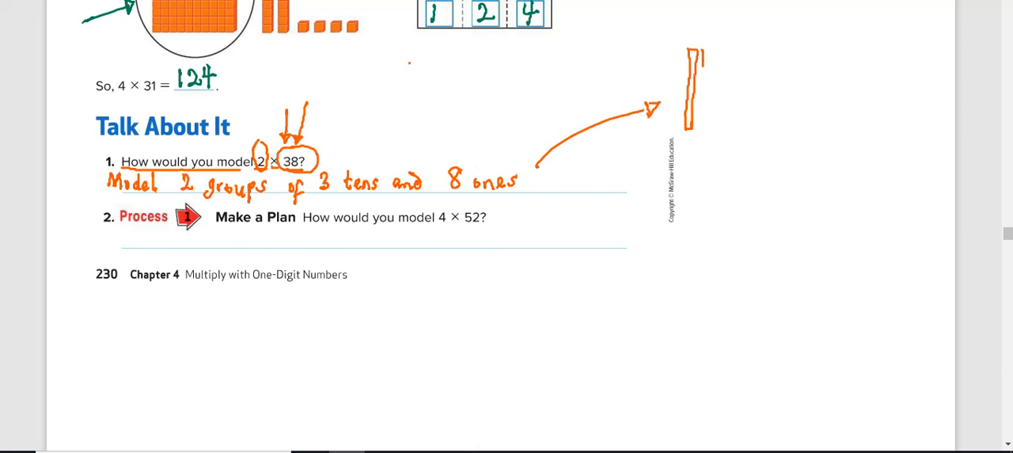
pyautogui.moveTo(698, 55); pyautogui.dragTo(698, 123)
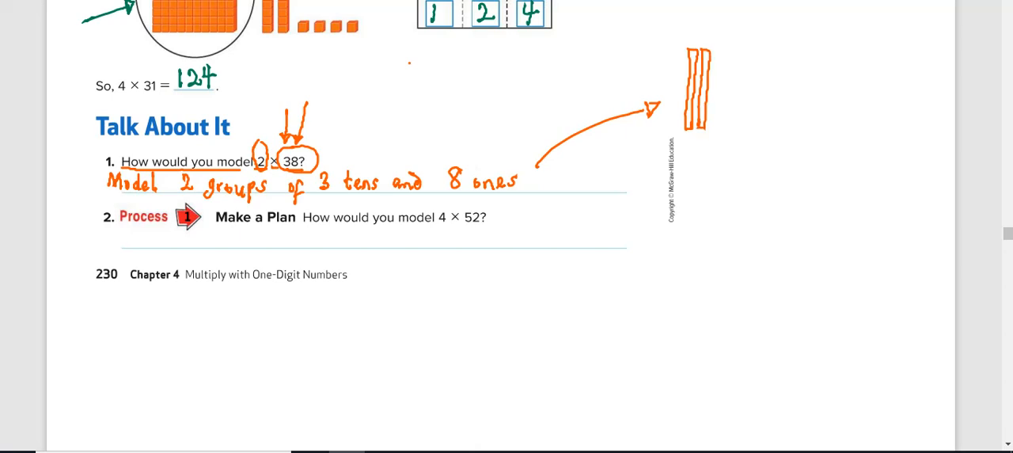
pyautogui.moveTo(712, 49); pyautogui.dragTo(713, 130)
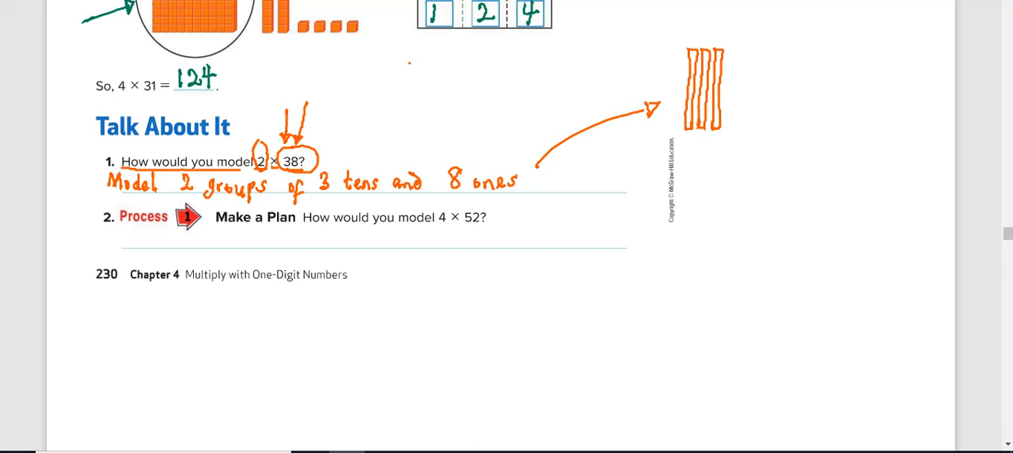
pyautogui.click(731, 89)
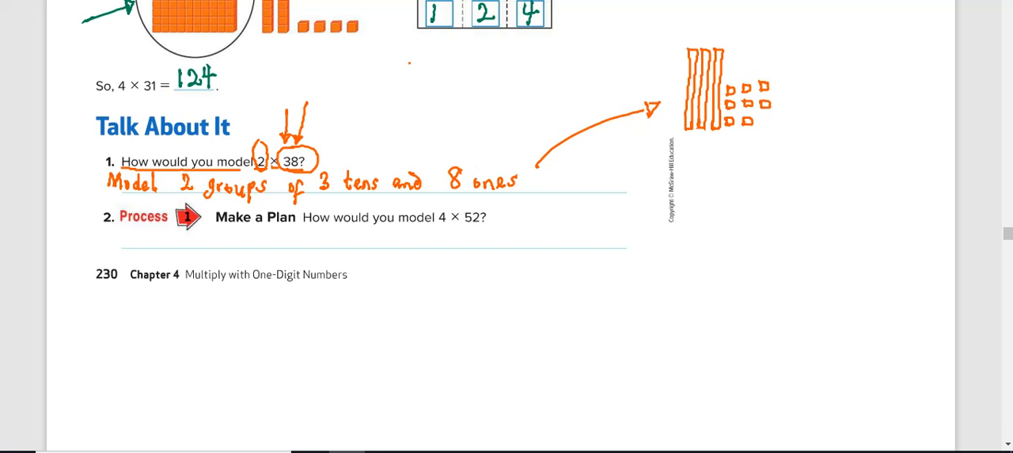
# Step: Sketch the second group of three tens rods and eight ones squares
pyautogui.moveTo(809, 41); pyautogui.dragTo(811, 108)
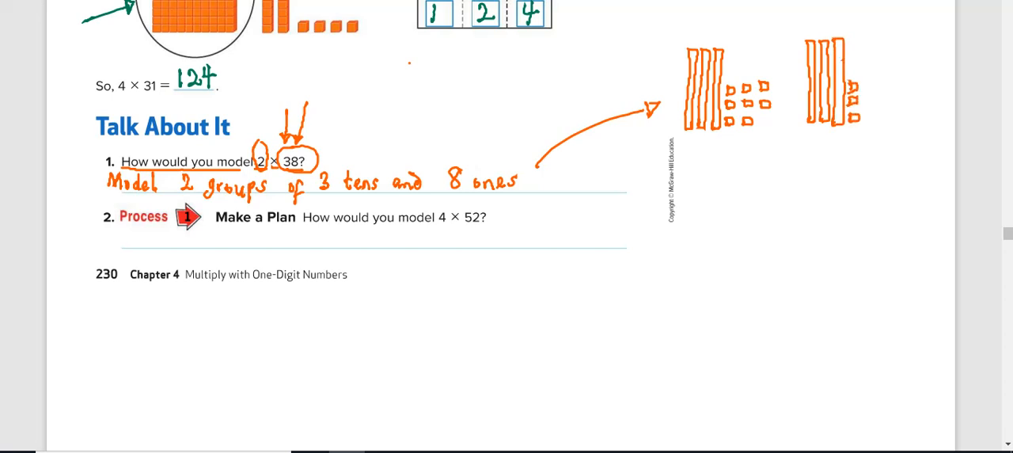
pyautogui.moveTo(863, 82); pyautogui.dragTo(874, 103)
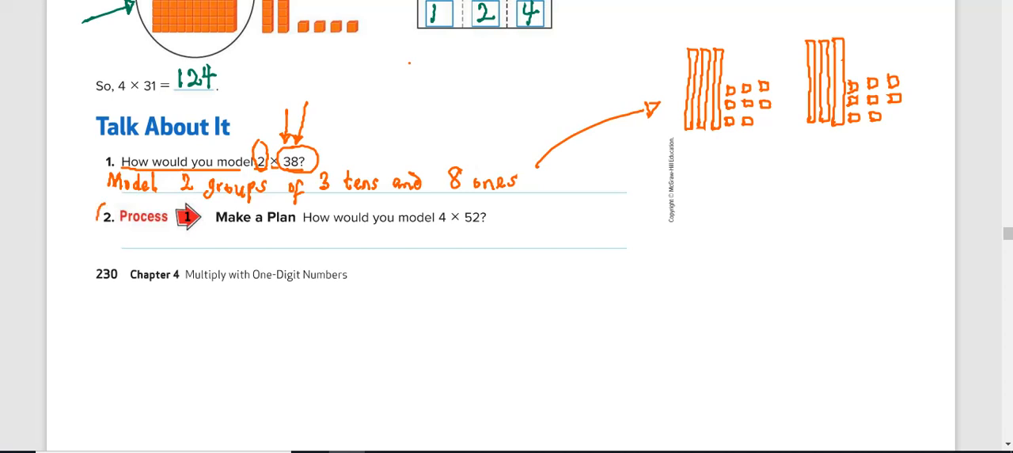
# Step: Circle question 2 and handwrite 'Model 4 groups. Each group with 5 tens and' in orange
pyautogui.moveTo(98, 204); pyautogui.dragTo(110, 224)
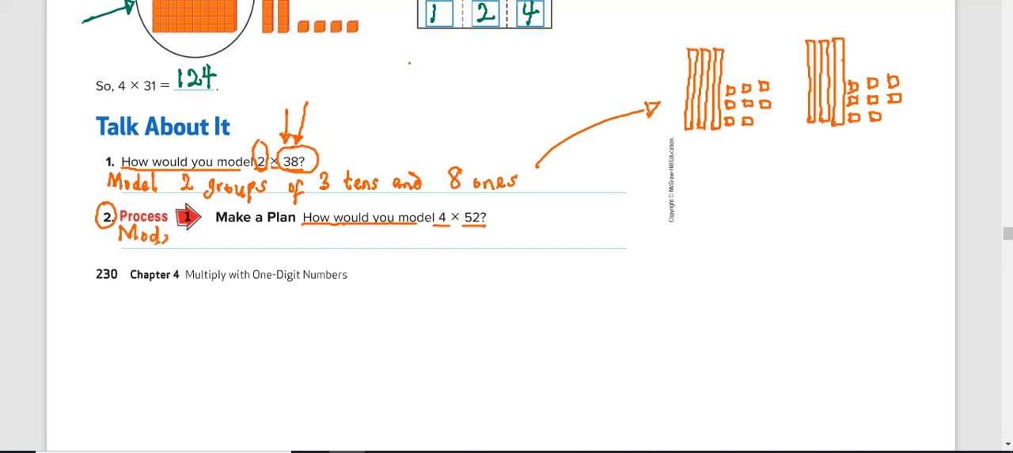
pyautogui.write('4 .')
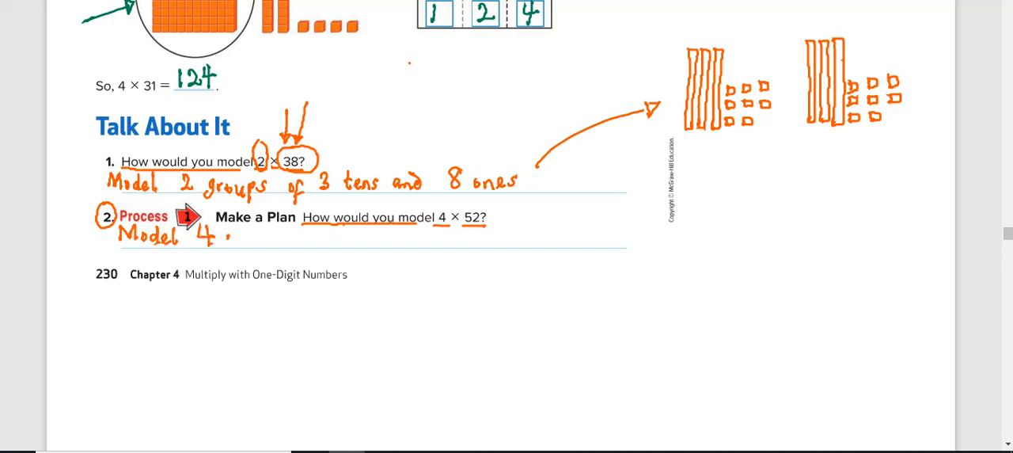
pyautogui.write('groups')
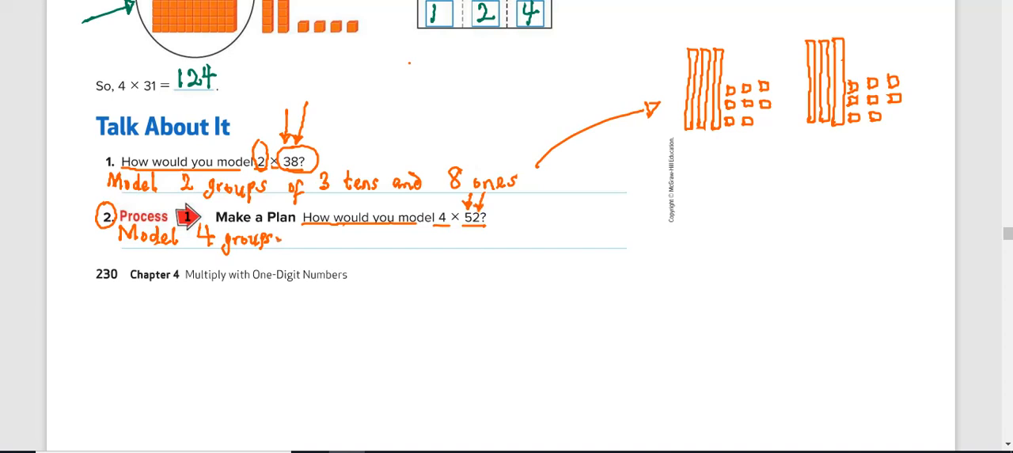
pyautogui.write('Ea')
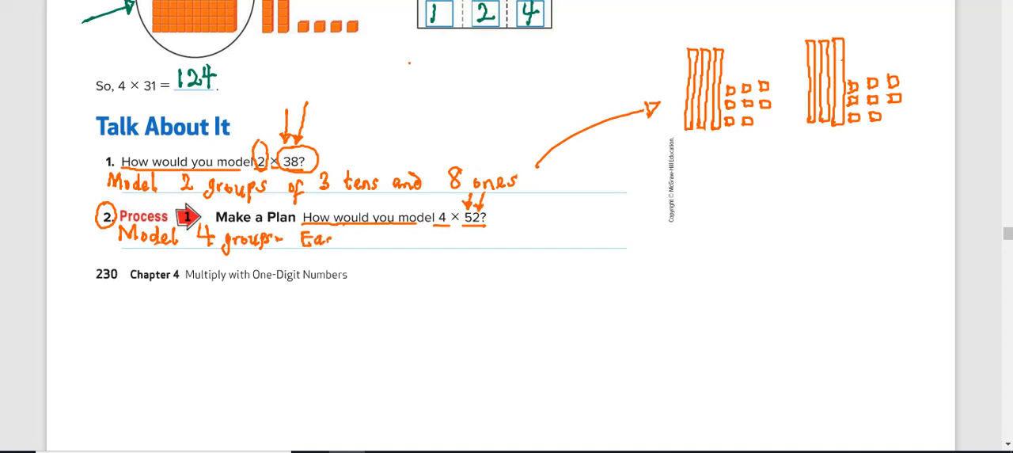
pyautogui.write('Each group with 5')
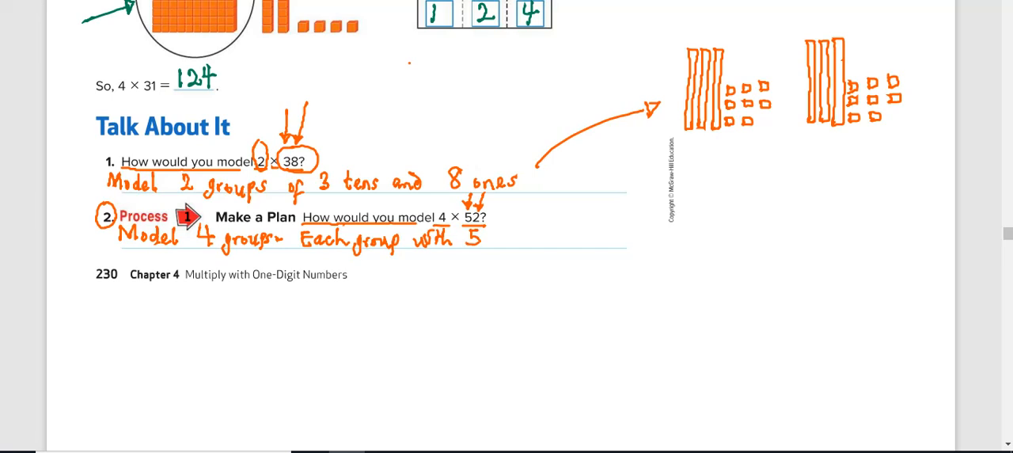
pyautogui.write('tens')
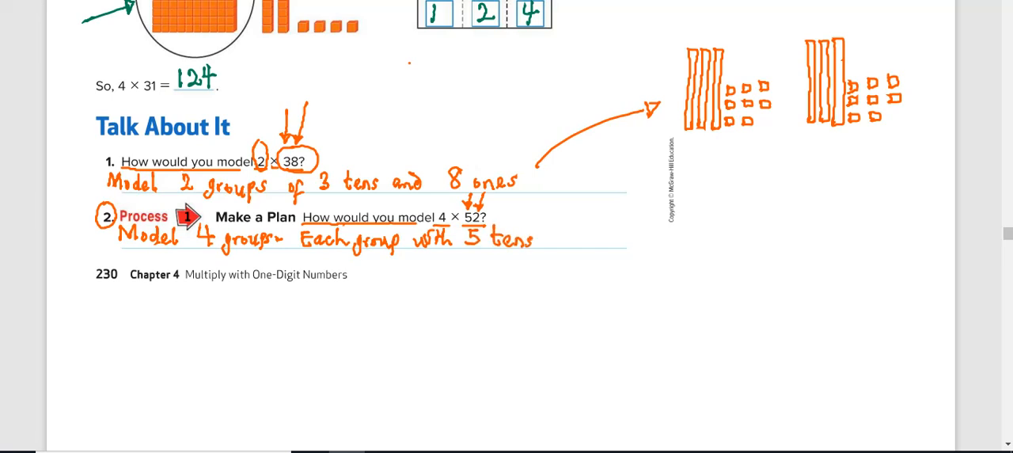
pyautogui.write('and')
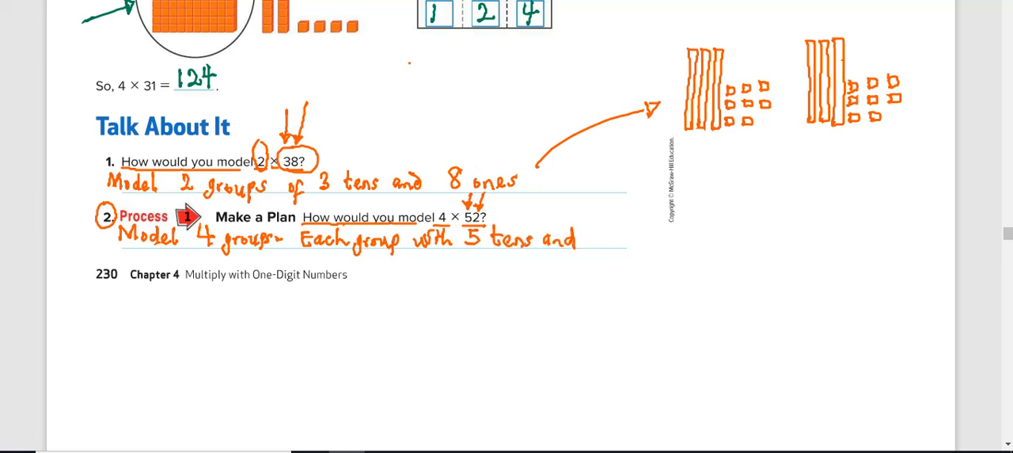